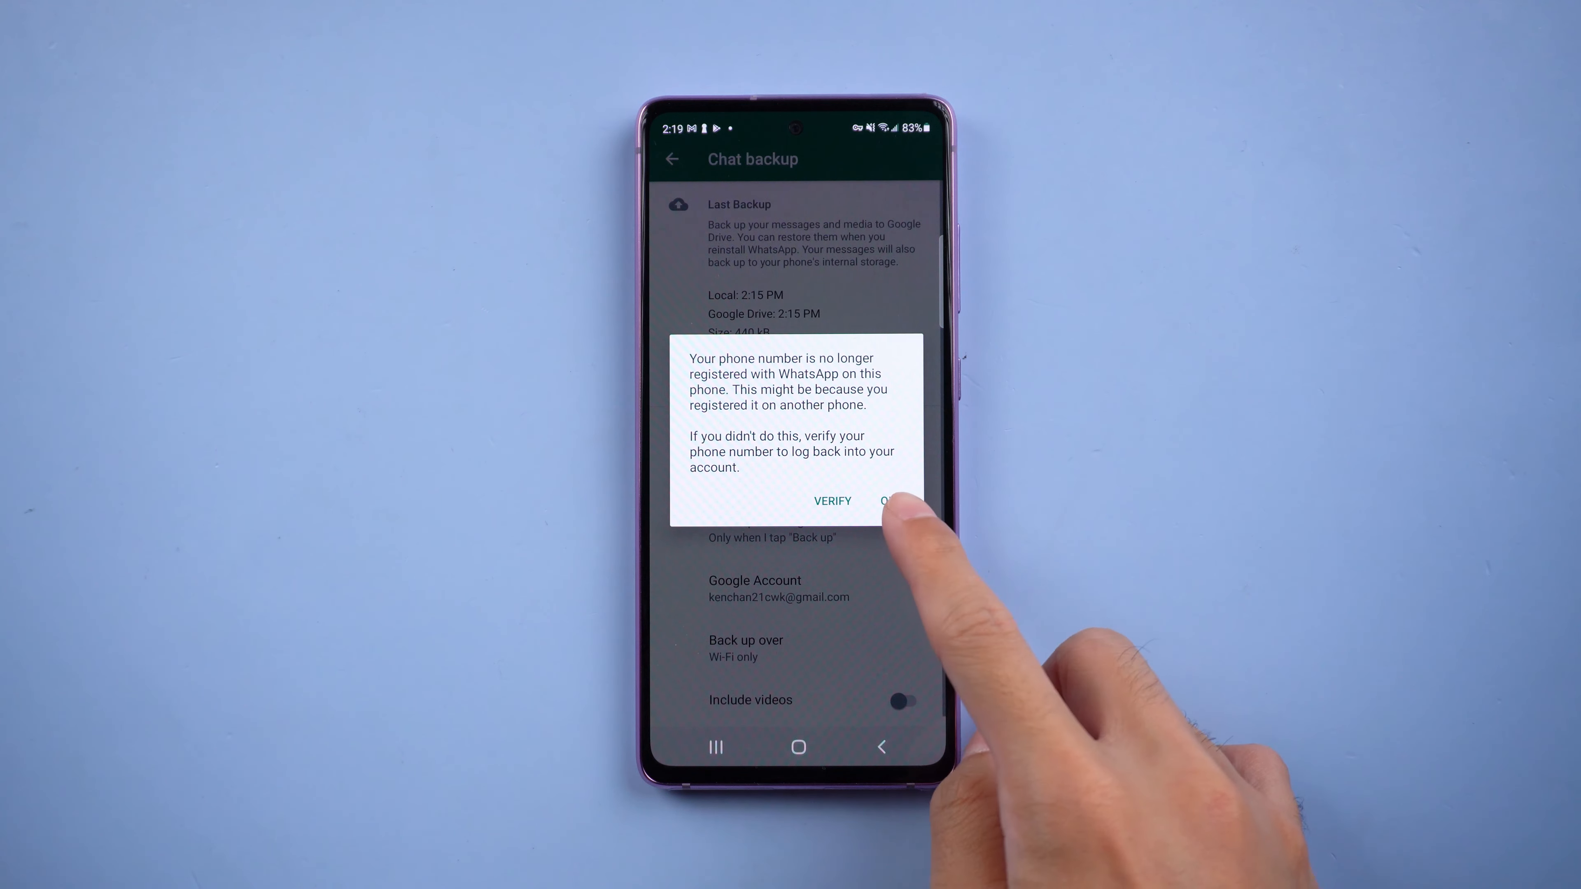
- Acknowledge WhatsApp's 'phone number no longer registered' notice with OK
{"action": "left_click", "coordinate": [832, 501]}
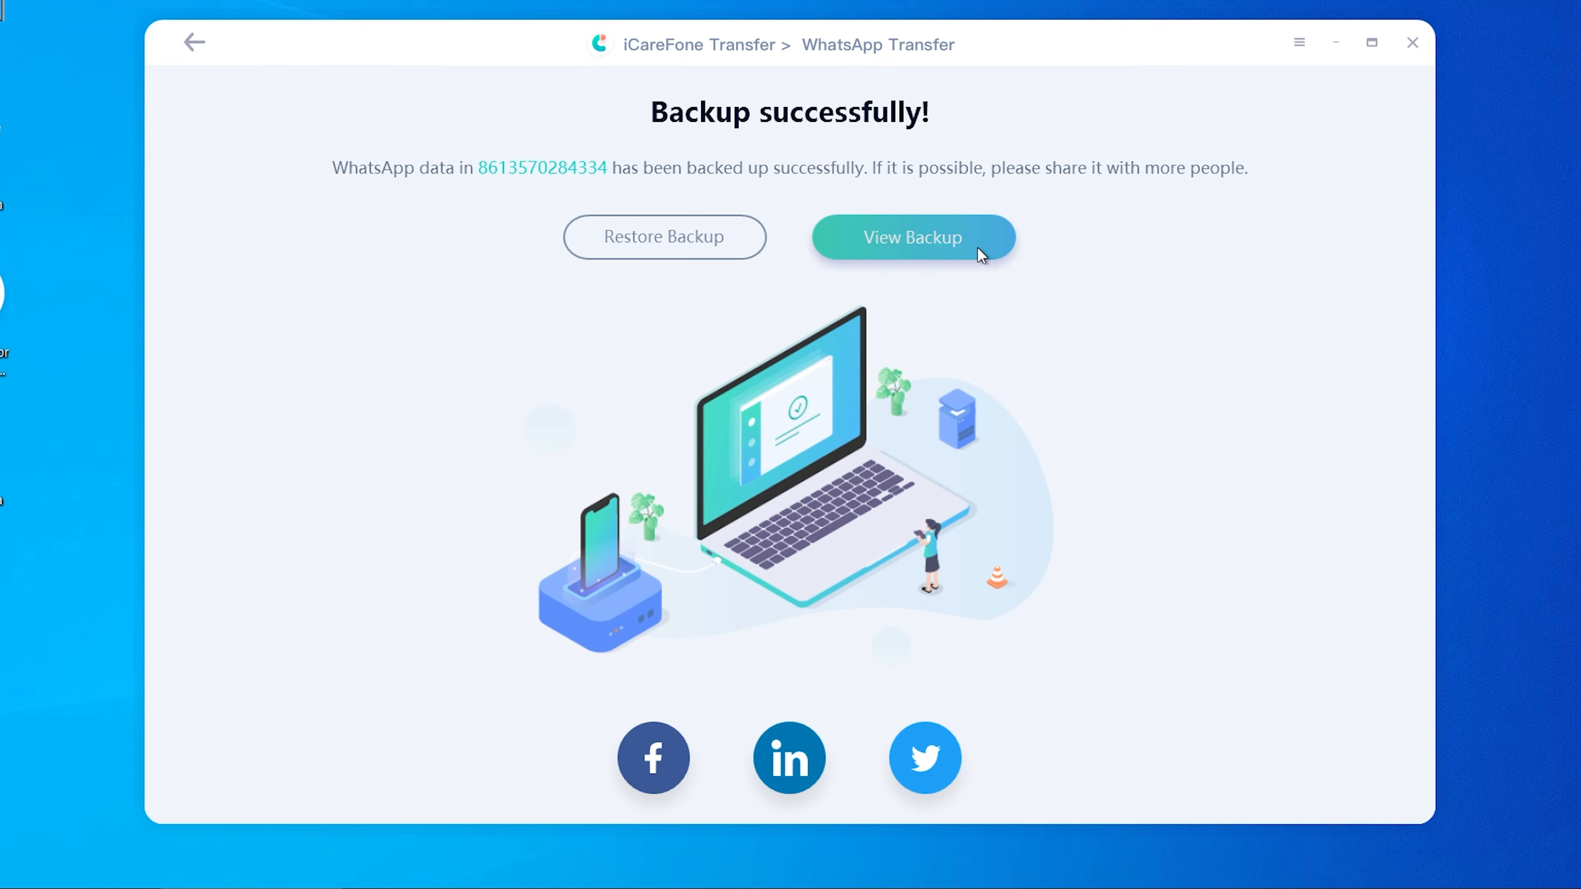
- View the new backup's messages, then its Photos, Stickers, Videos and Audios categories
{"action": "left_click", "coordinate": [912, 237]}
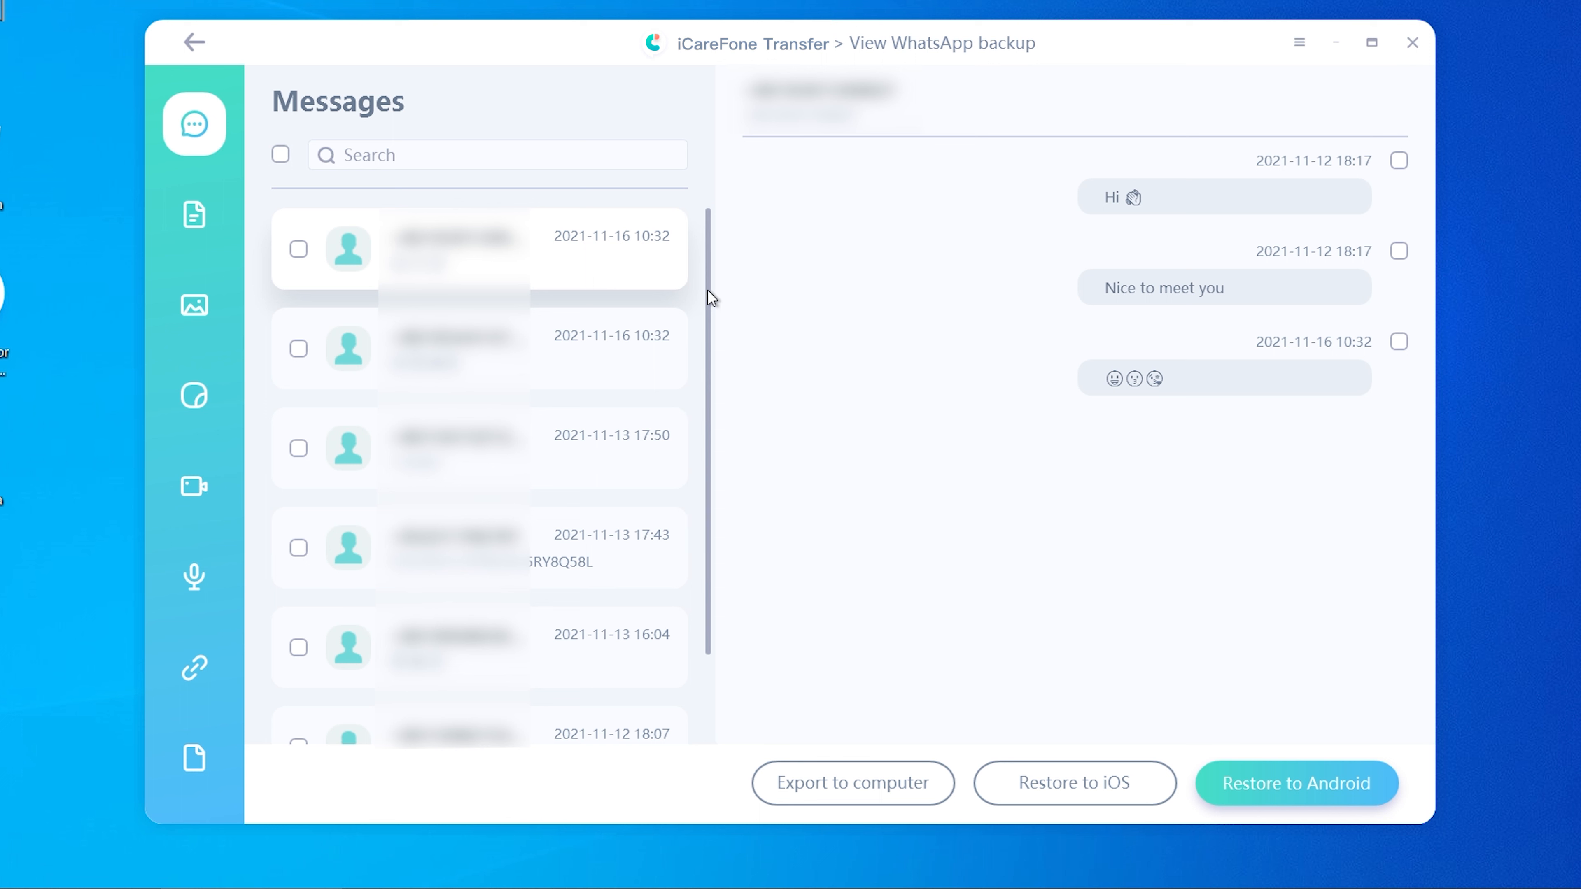
{"action": "scroll", "scroll_direction": "down", "scroll_amount": 3}
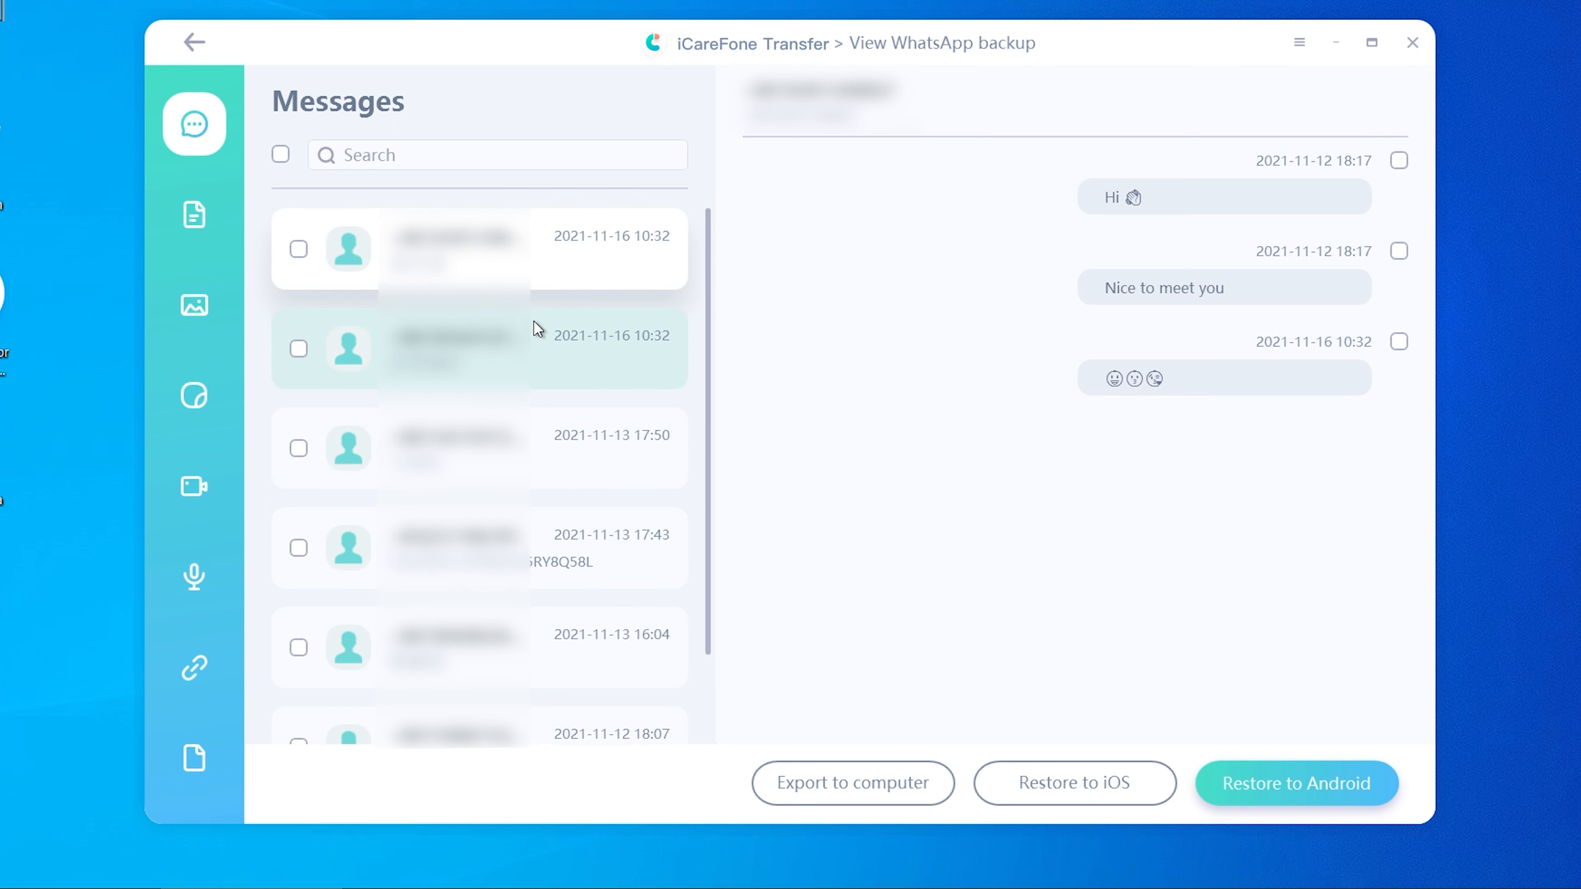
{"action": "mouse_move", "coordinate": [194, 215]}
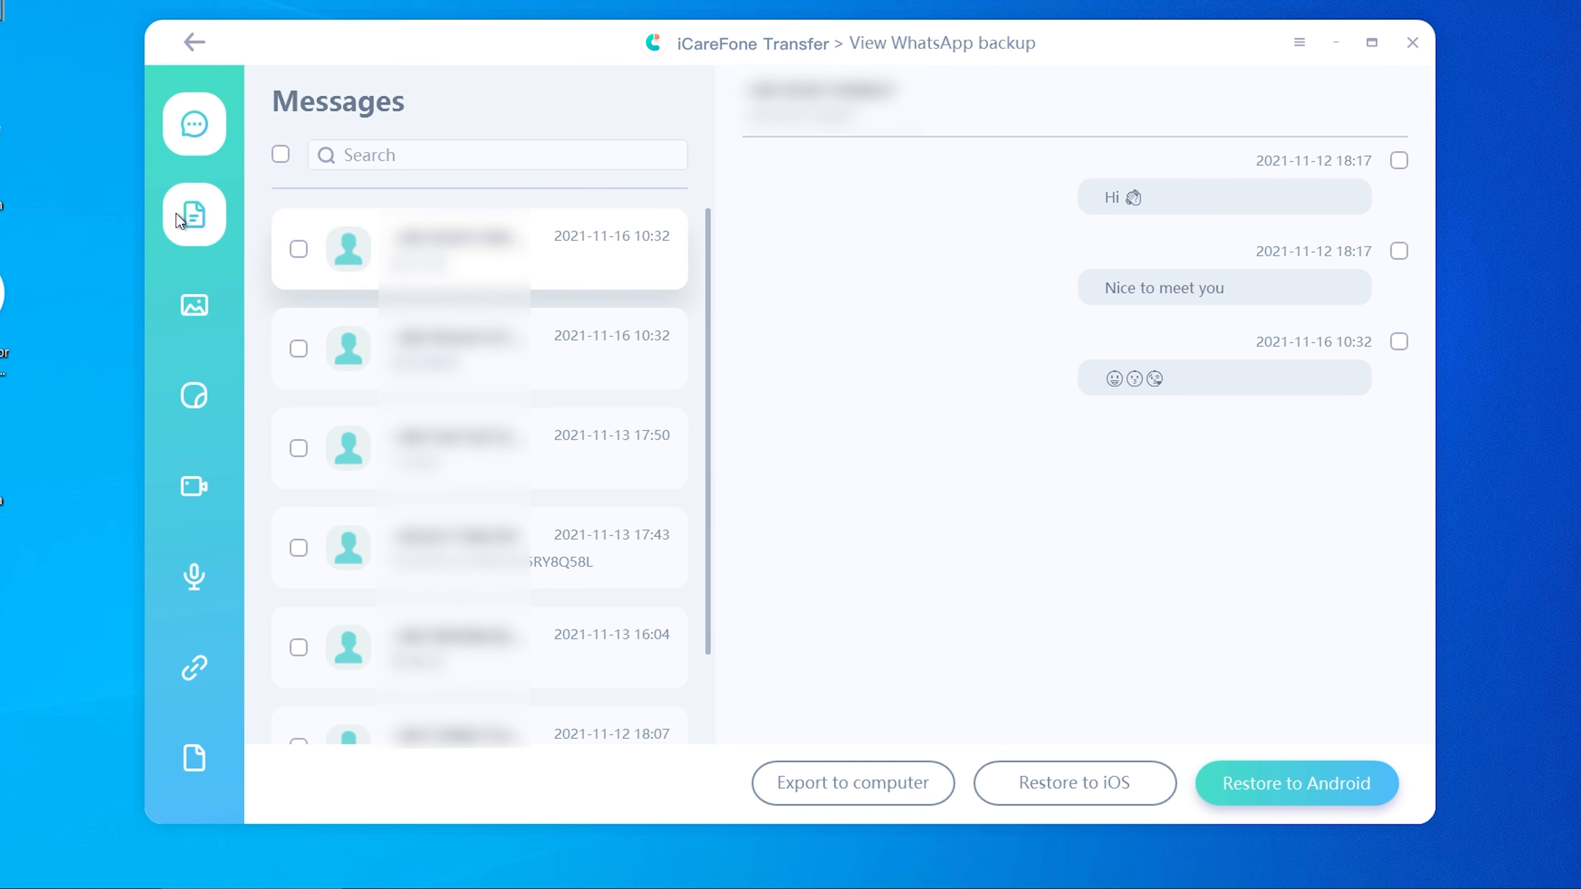
{"action": "left_click", "coordinate": [194, 305]}
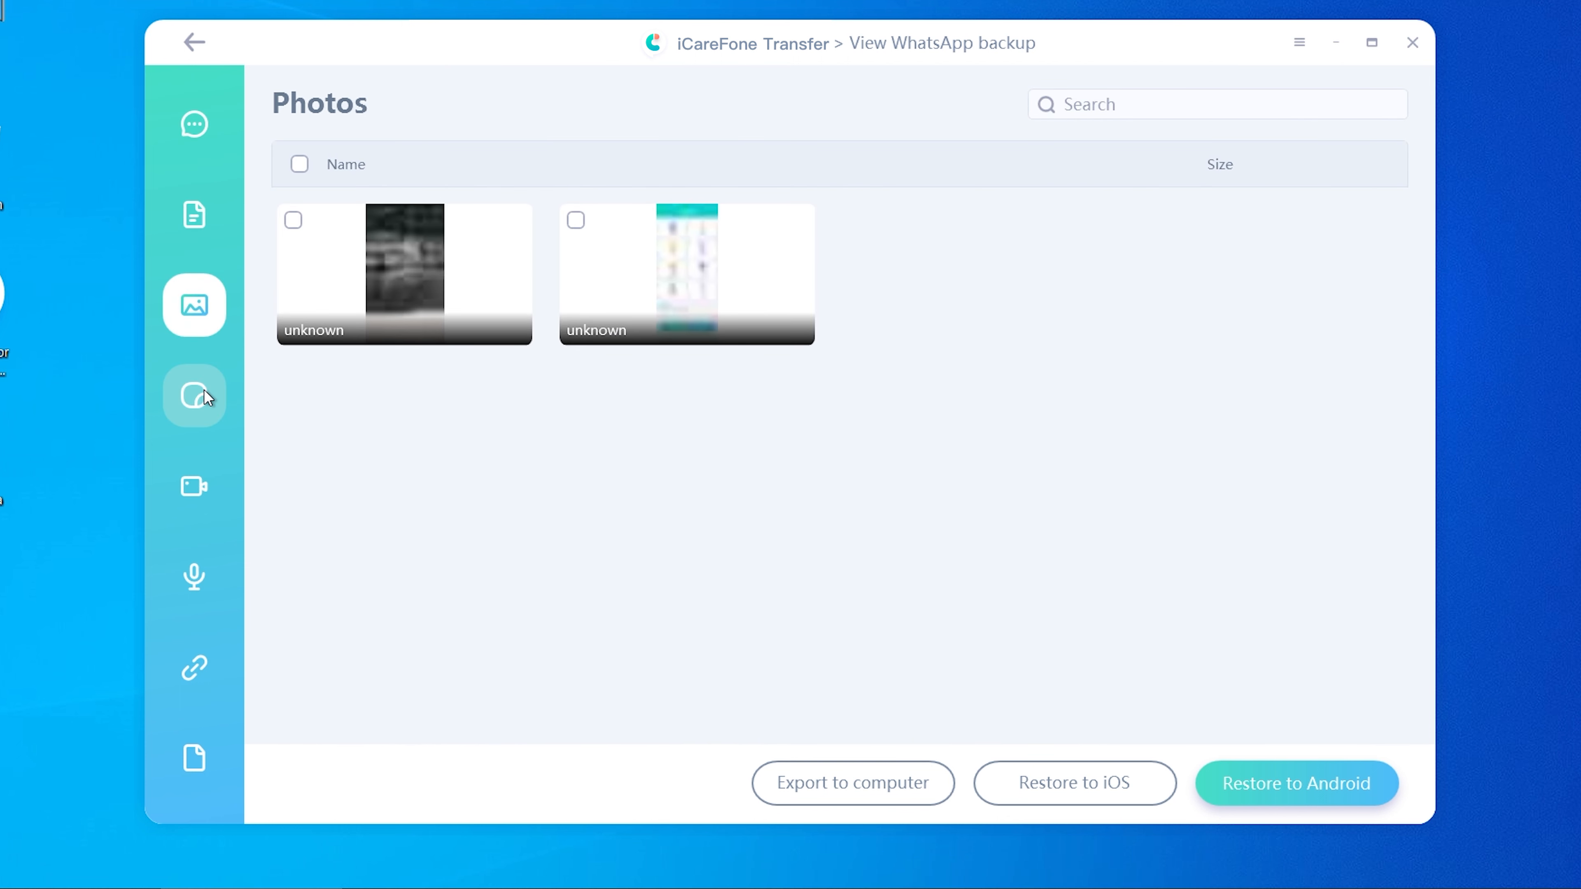
{"action": "left_click", "coordinate": [193, 395]}
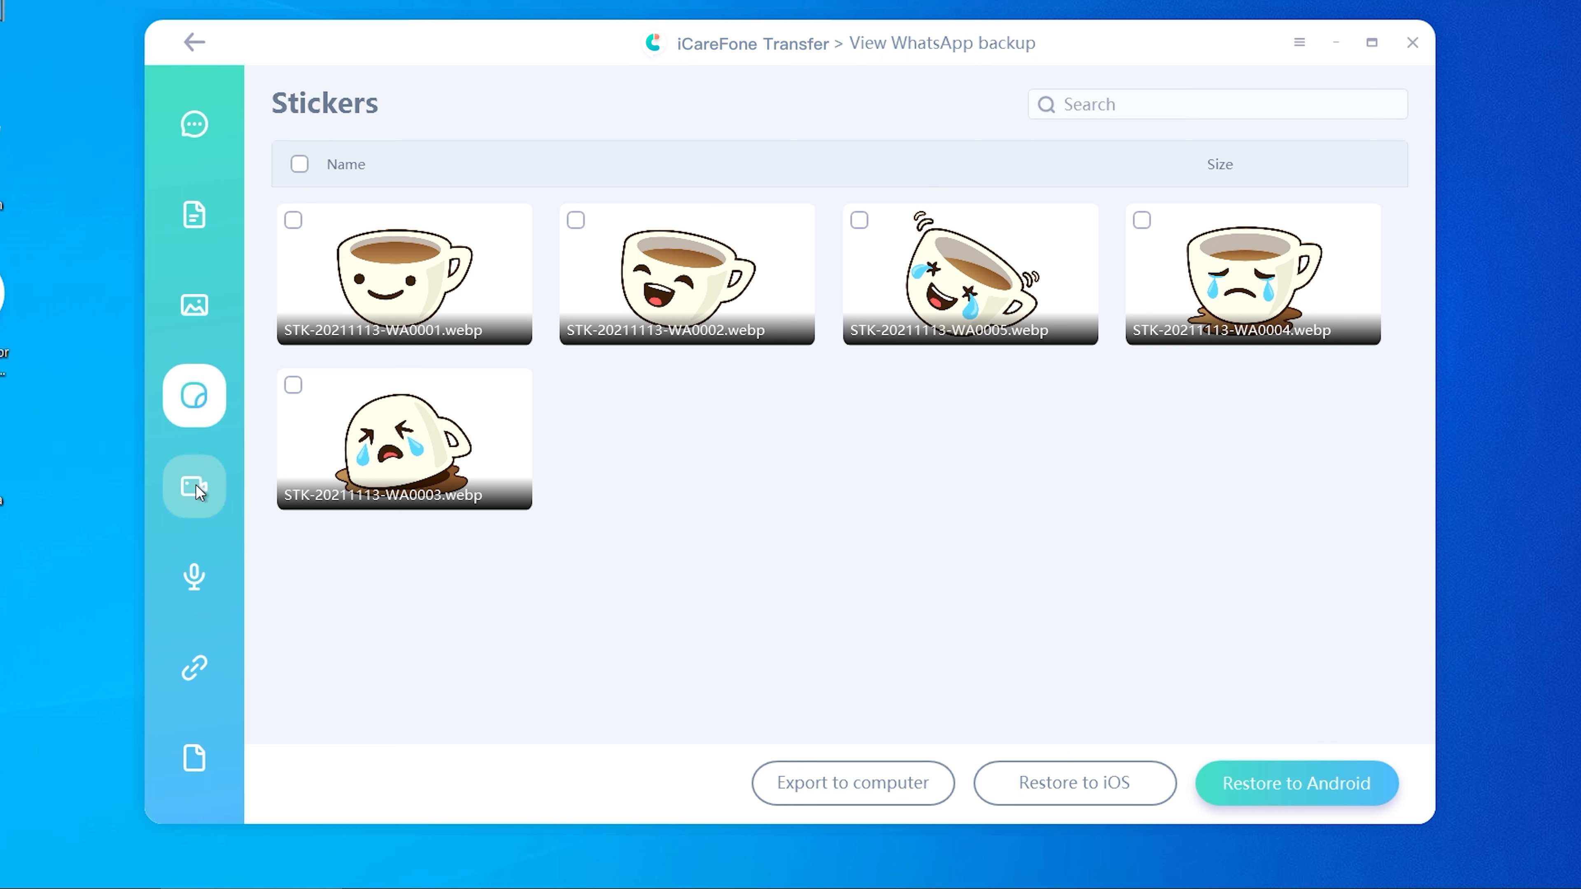
{"action": "left_click", "coordinate": [193, 576]}
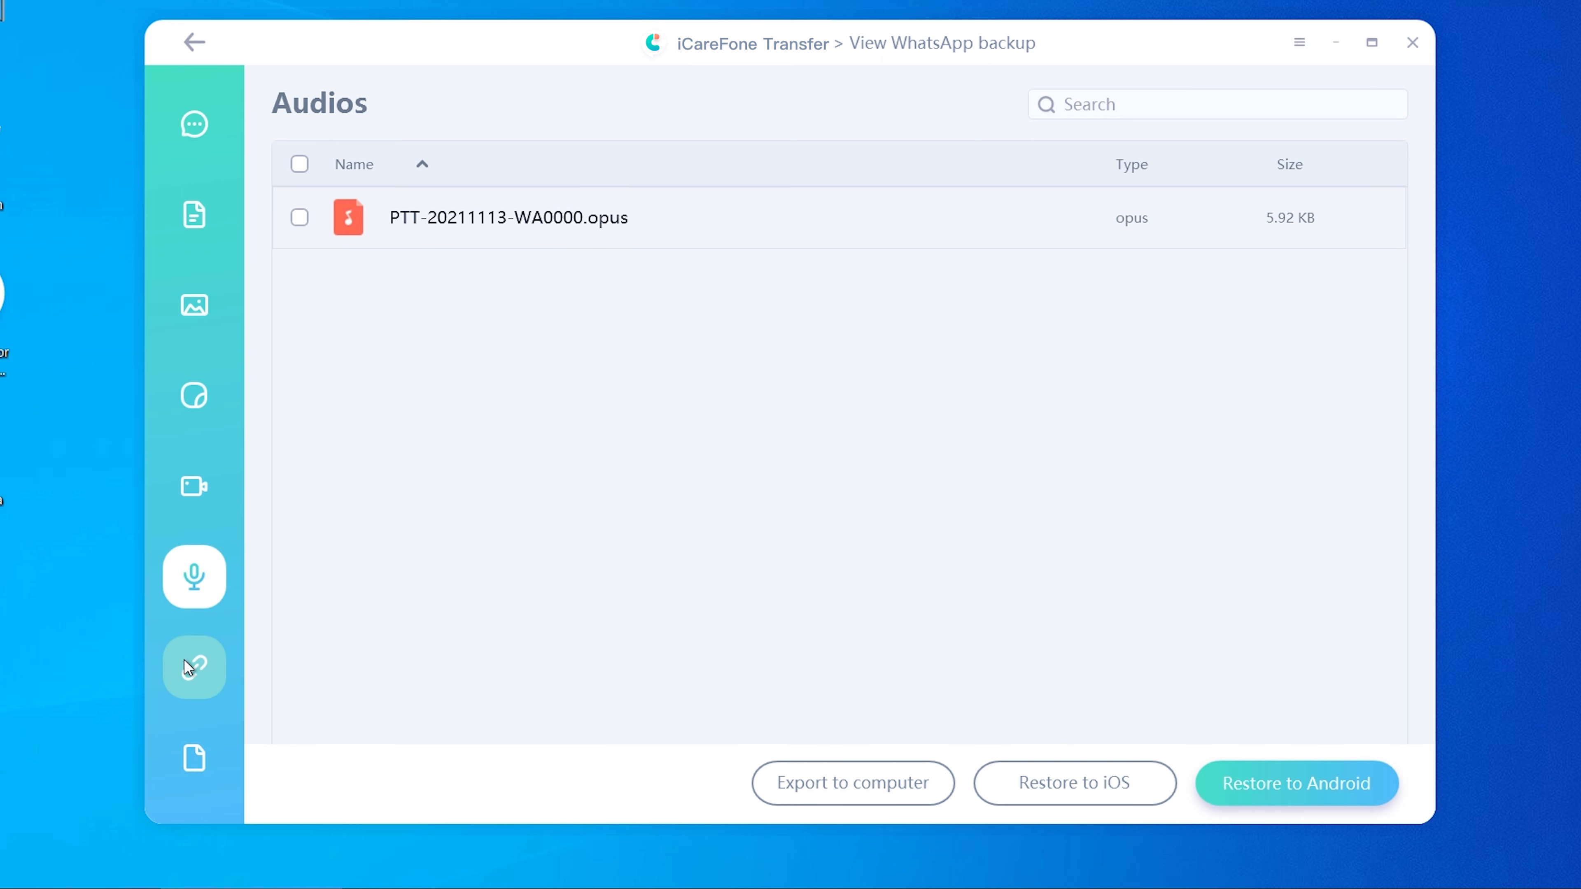
{"action": "left_click", "coordinate": [194, 667]}
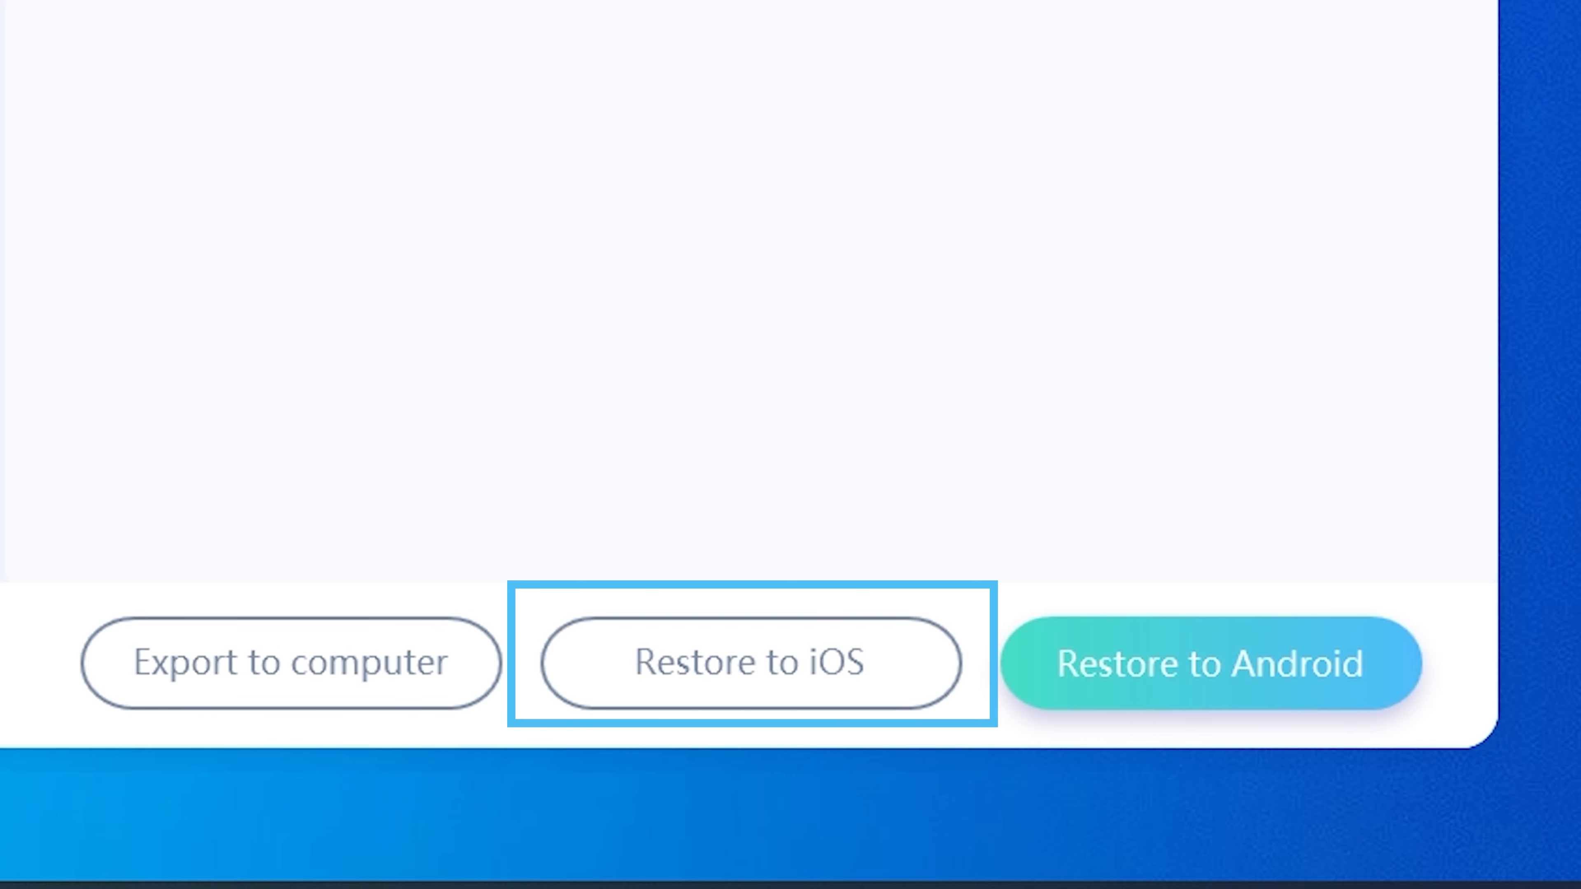
- Start Restore to iOS from the backup viewer, landing on the WhatsApp Restore page
{"action": "left_click", "coordinate": [748, 662]}
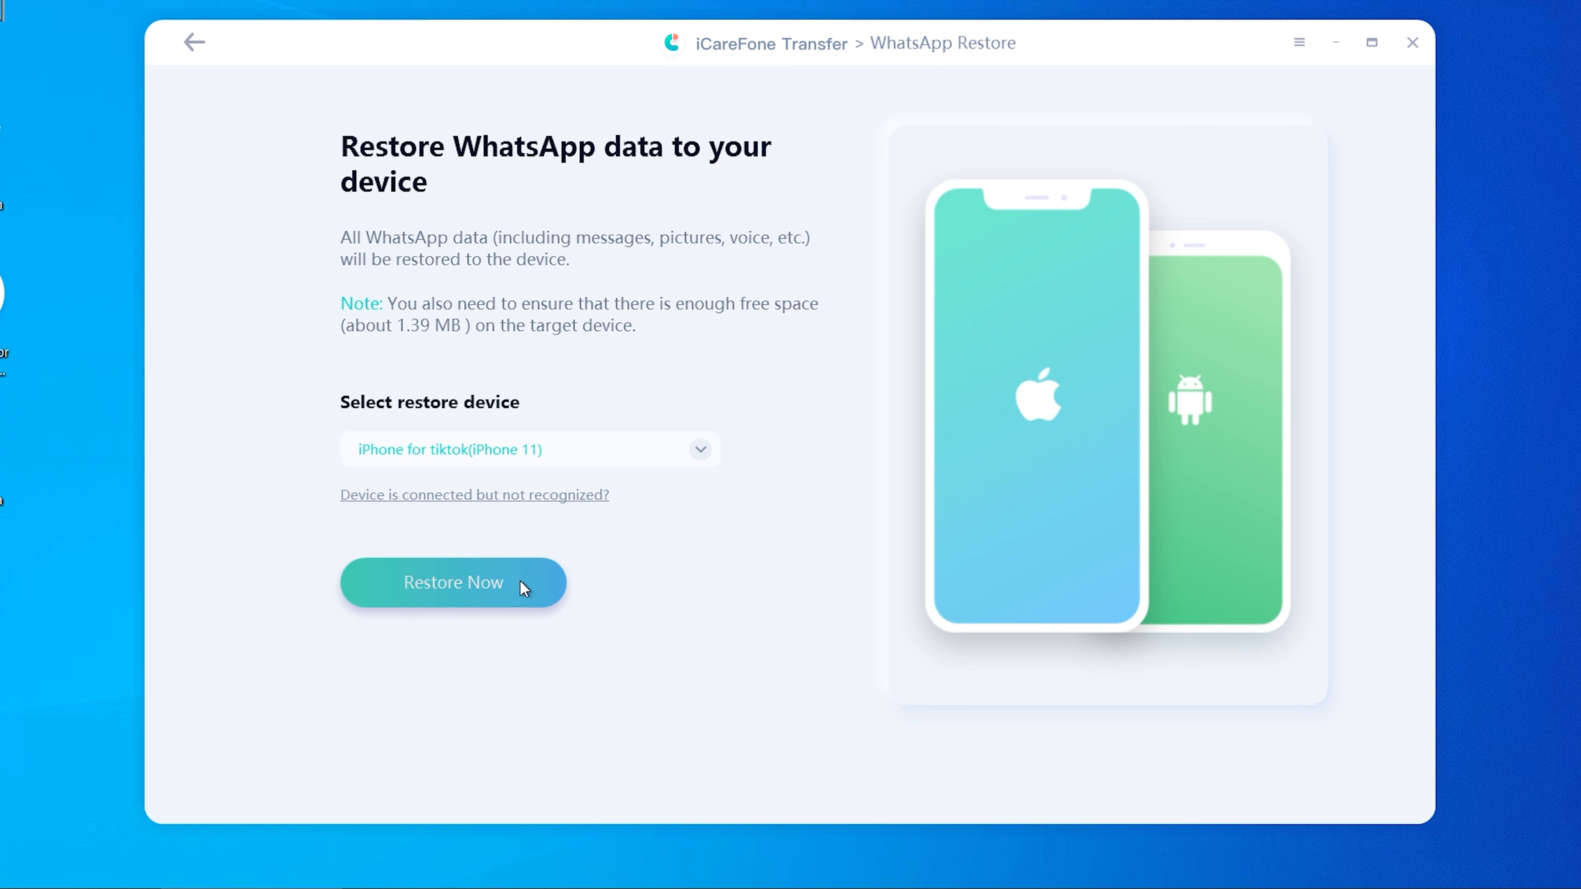
- Begin Restore Now to the iPhone 11 and continue past the overwrite warning
{"action": "left_click", "coordinate": [453, 583]}
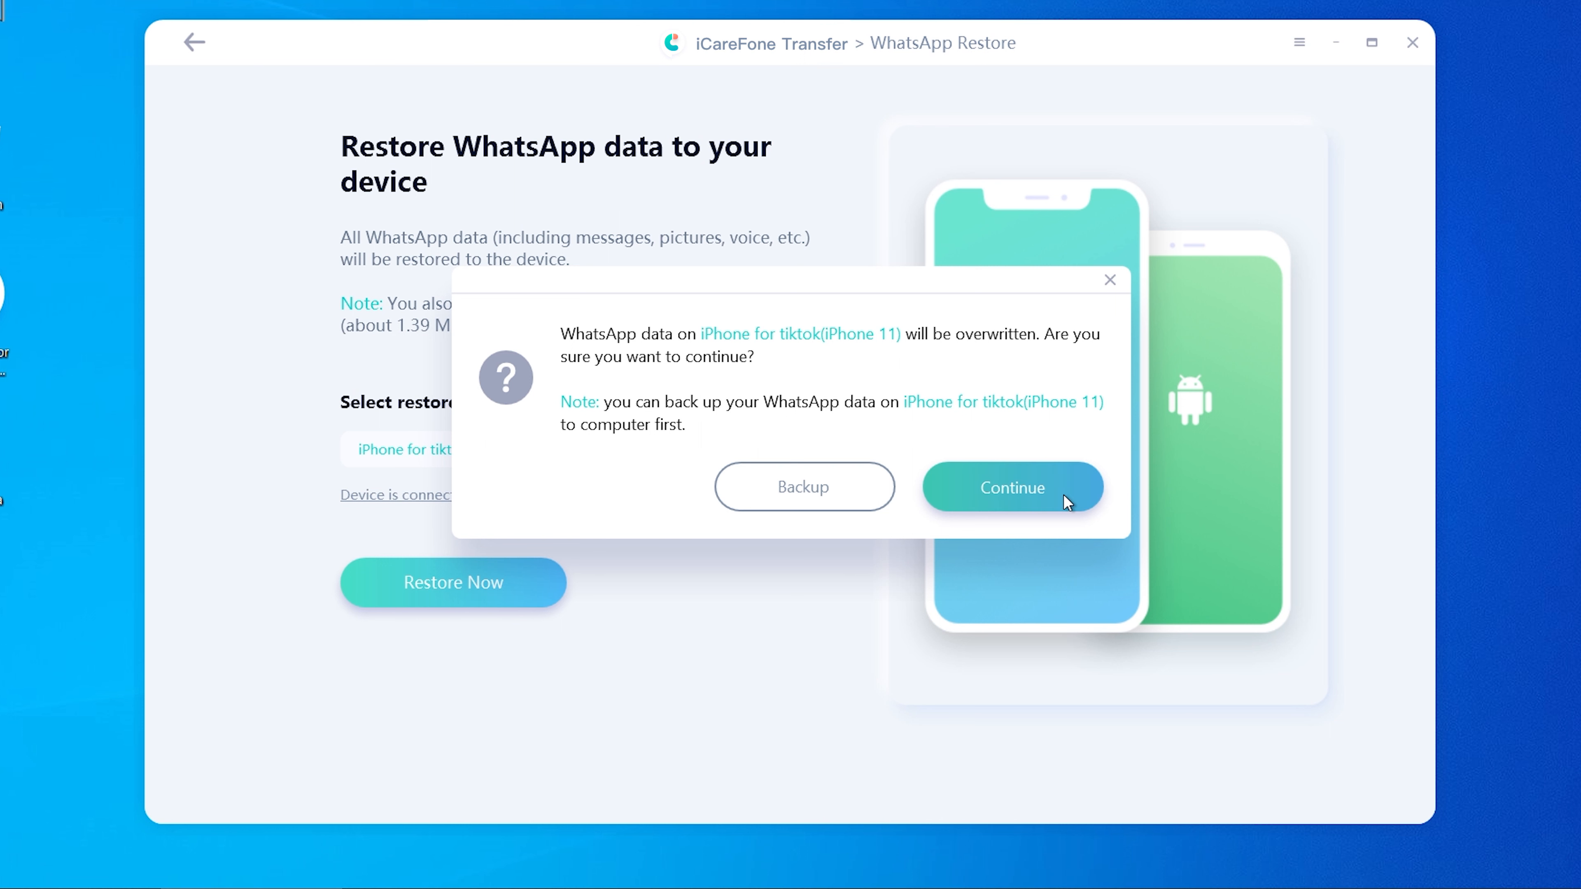
{"action": "left_click", "coordinate": [1012, 487]}
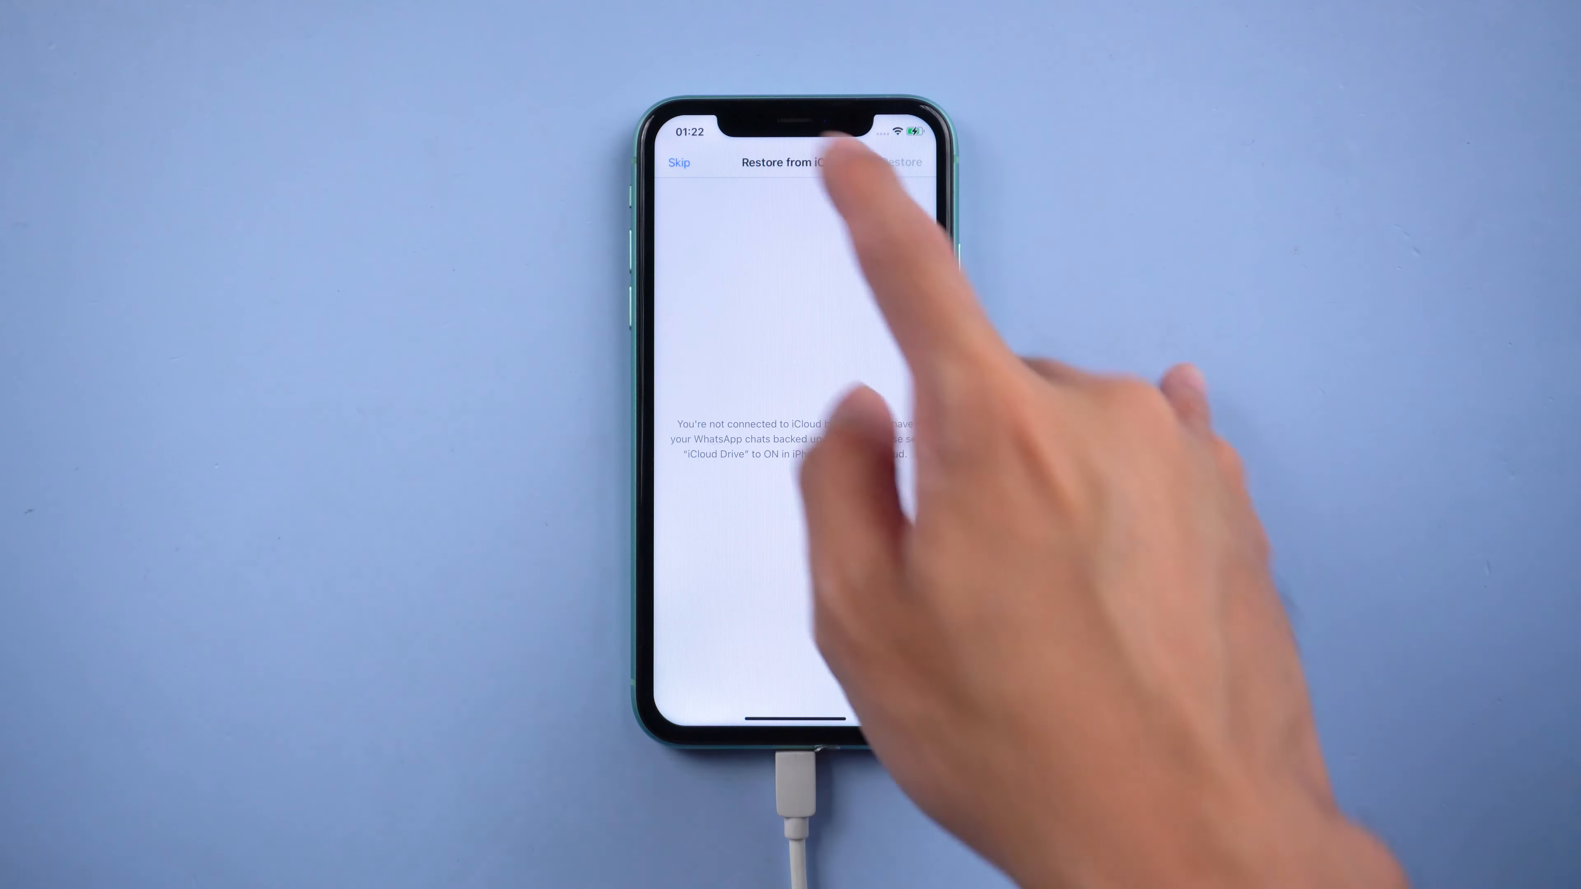
- Skip the iCloud restore and enter 'Be' as the WhatsApp profile name
{"action": "left_click", "coordinate": [678, 163]}
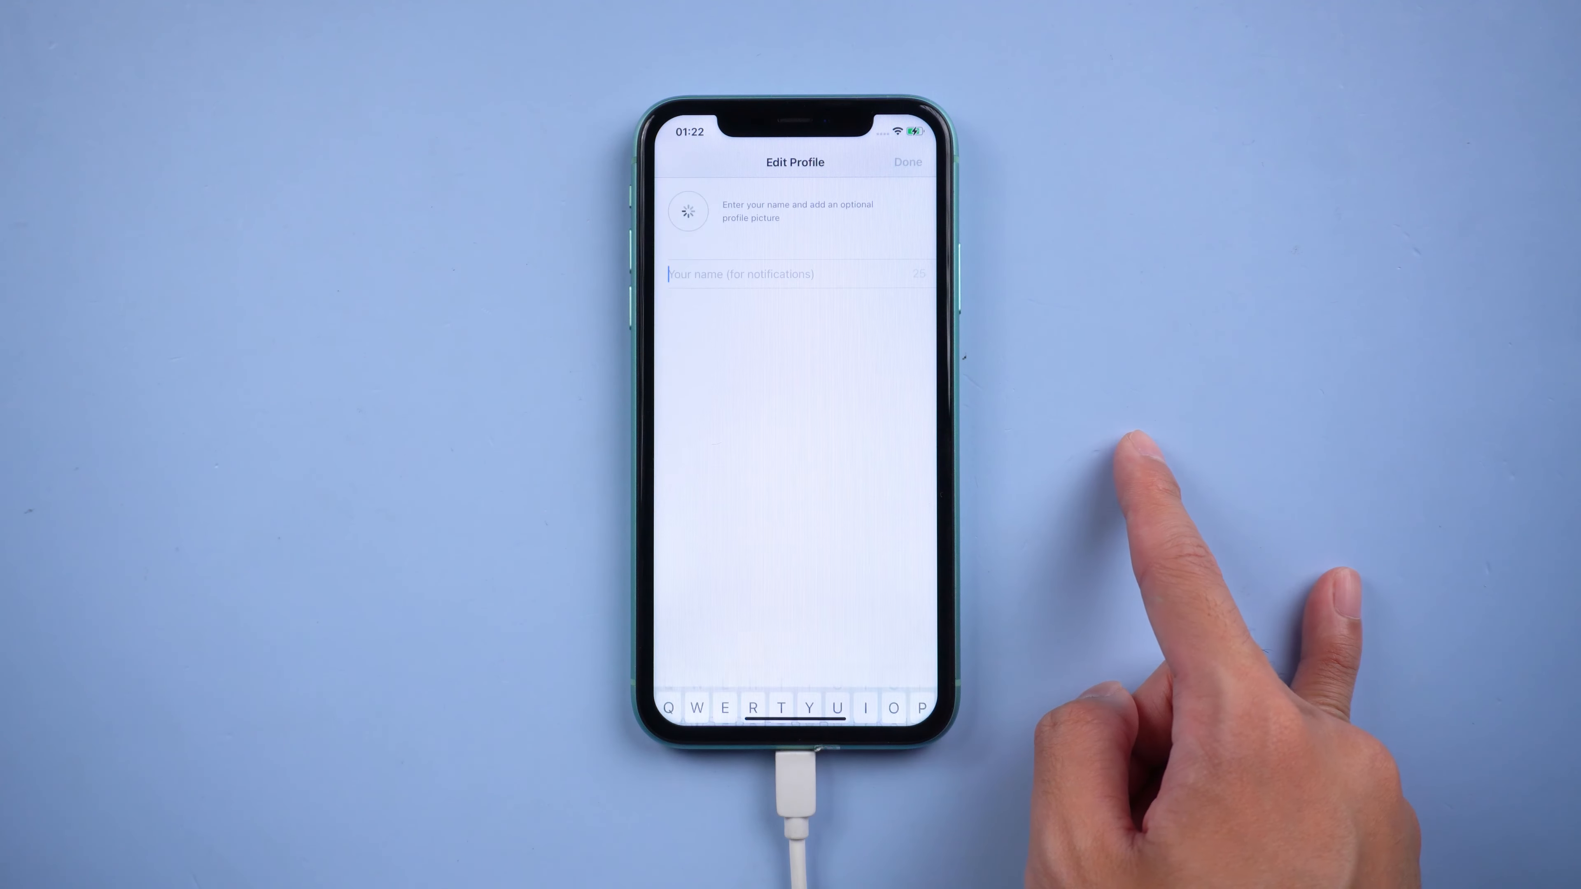
{"action": "type", "text": "Be"}
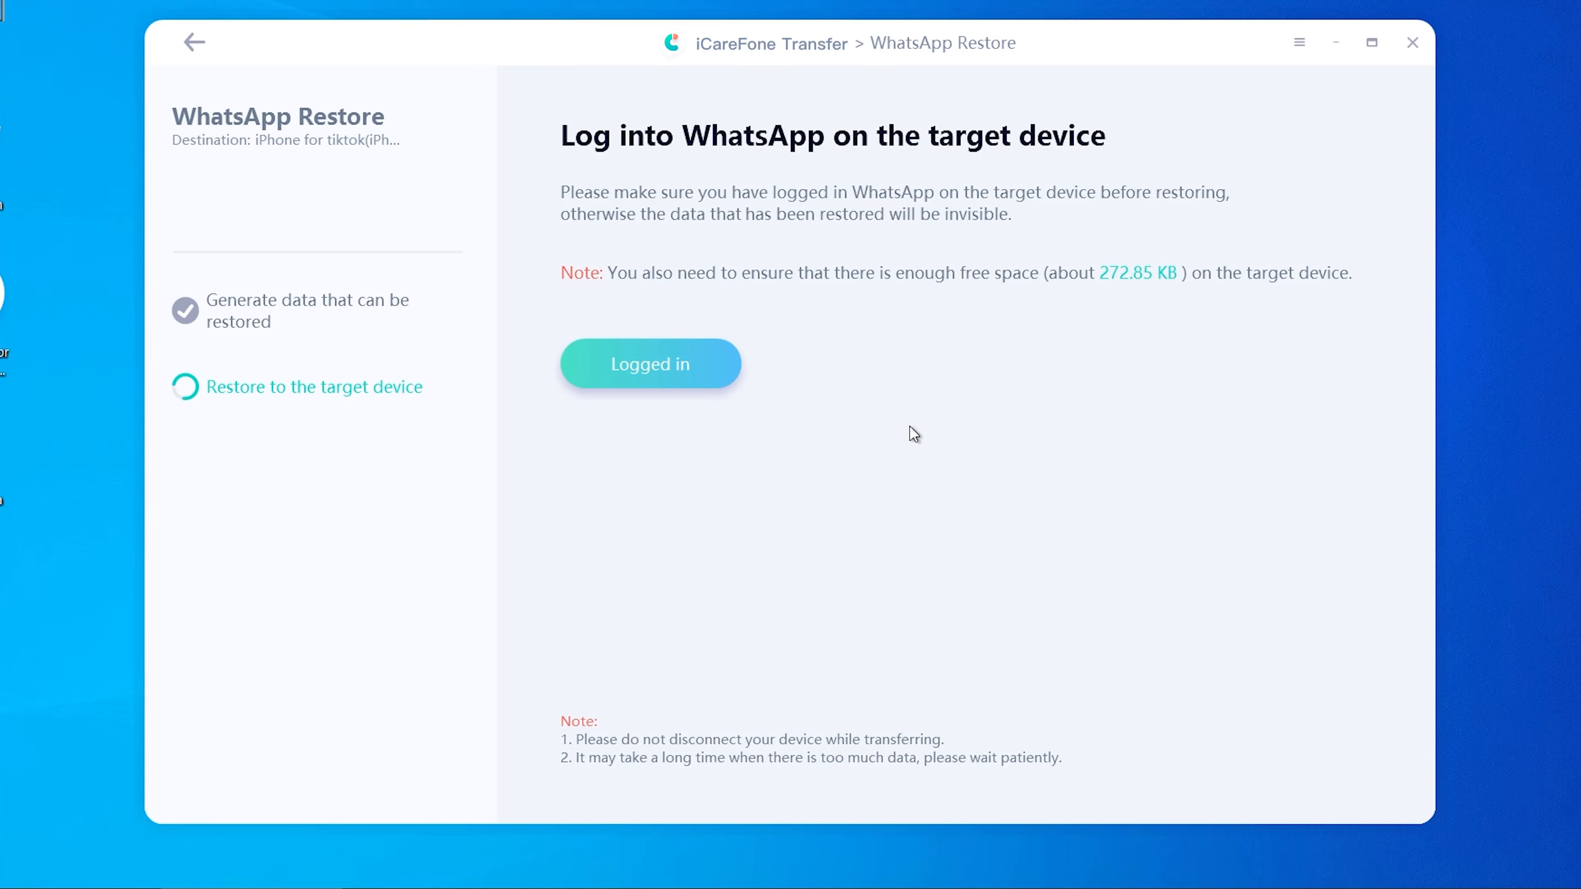
- Confirm via 'Logged in' that WhatsApp is signed in on the iPhone 11
{"action": "left_click", "coordinate": [650, 364]}
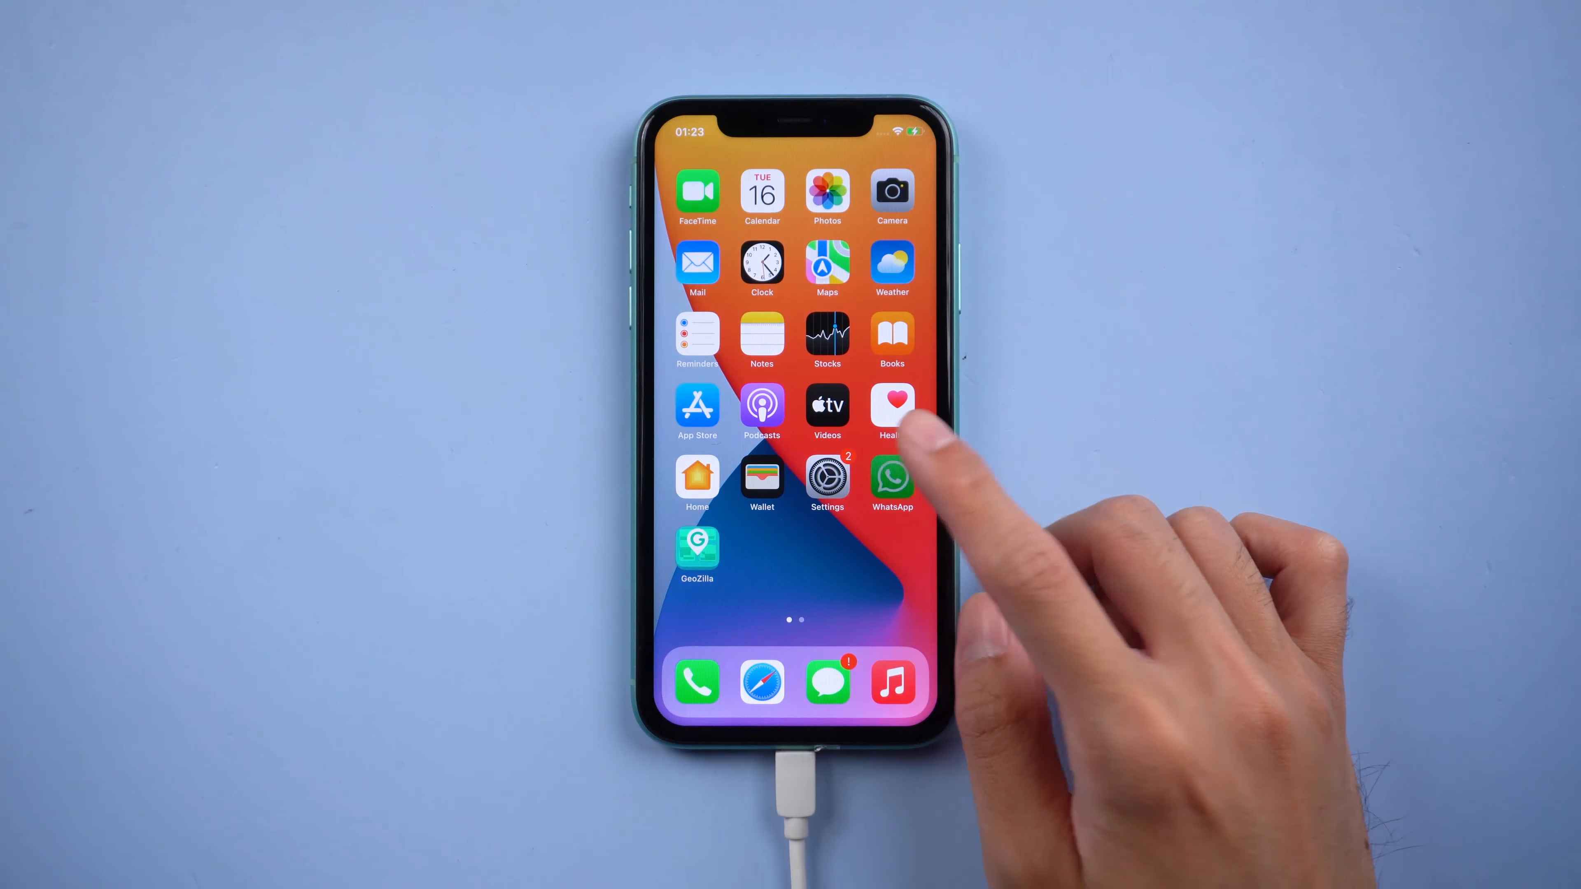
- Launch WhatsApp, dismiss the group and notification tips, and view one restored conversation
{"action": "left_click", "coordinate": [890, 478]}
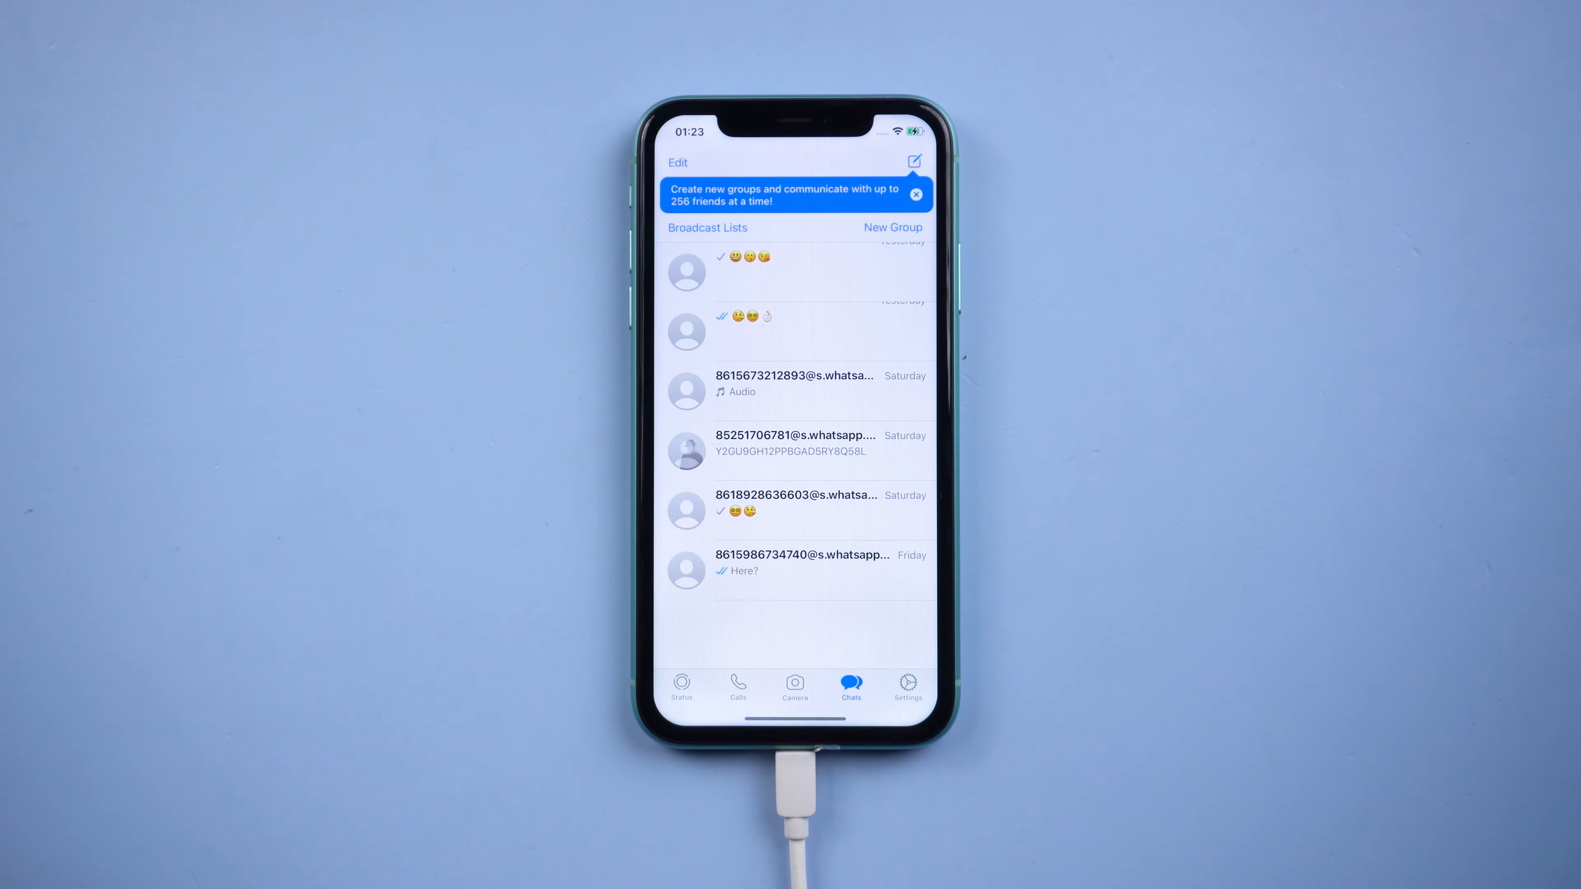
{"action": "left_click", "coordinate": [916, 194]}
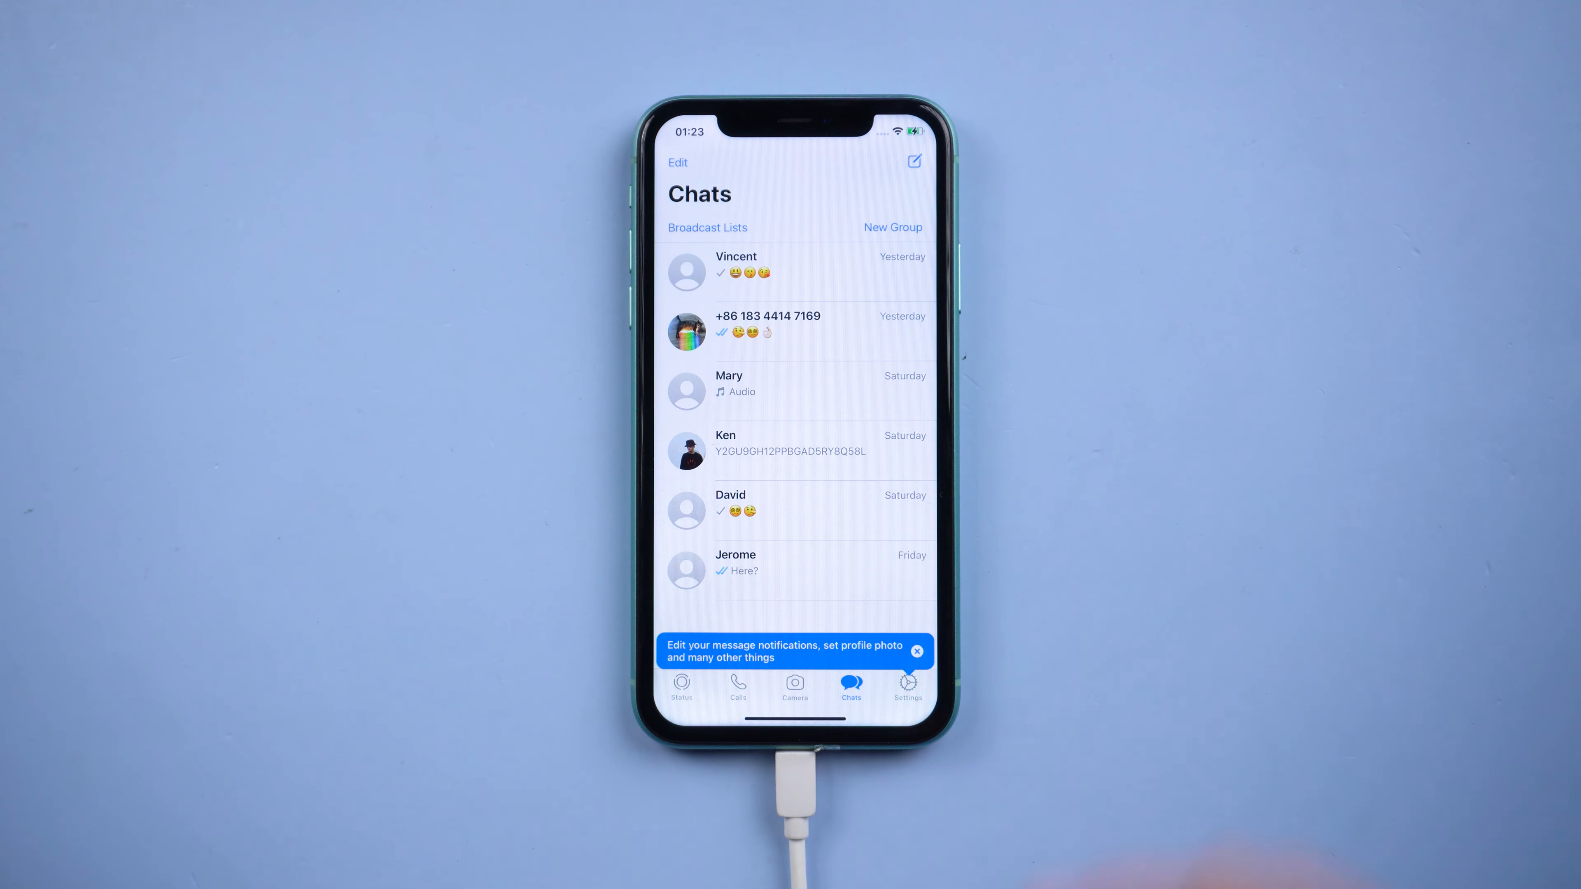
{"action": "left_click", "coordinate": [915, 650]}
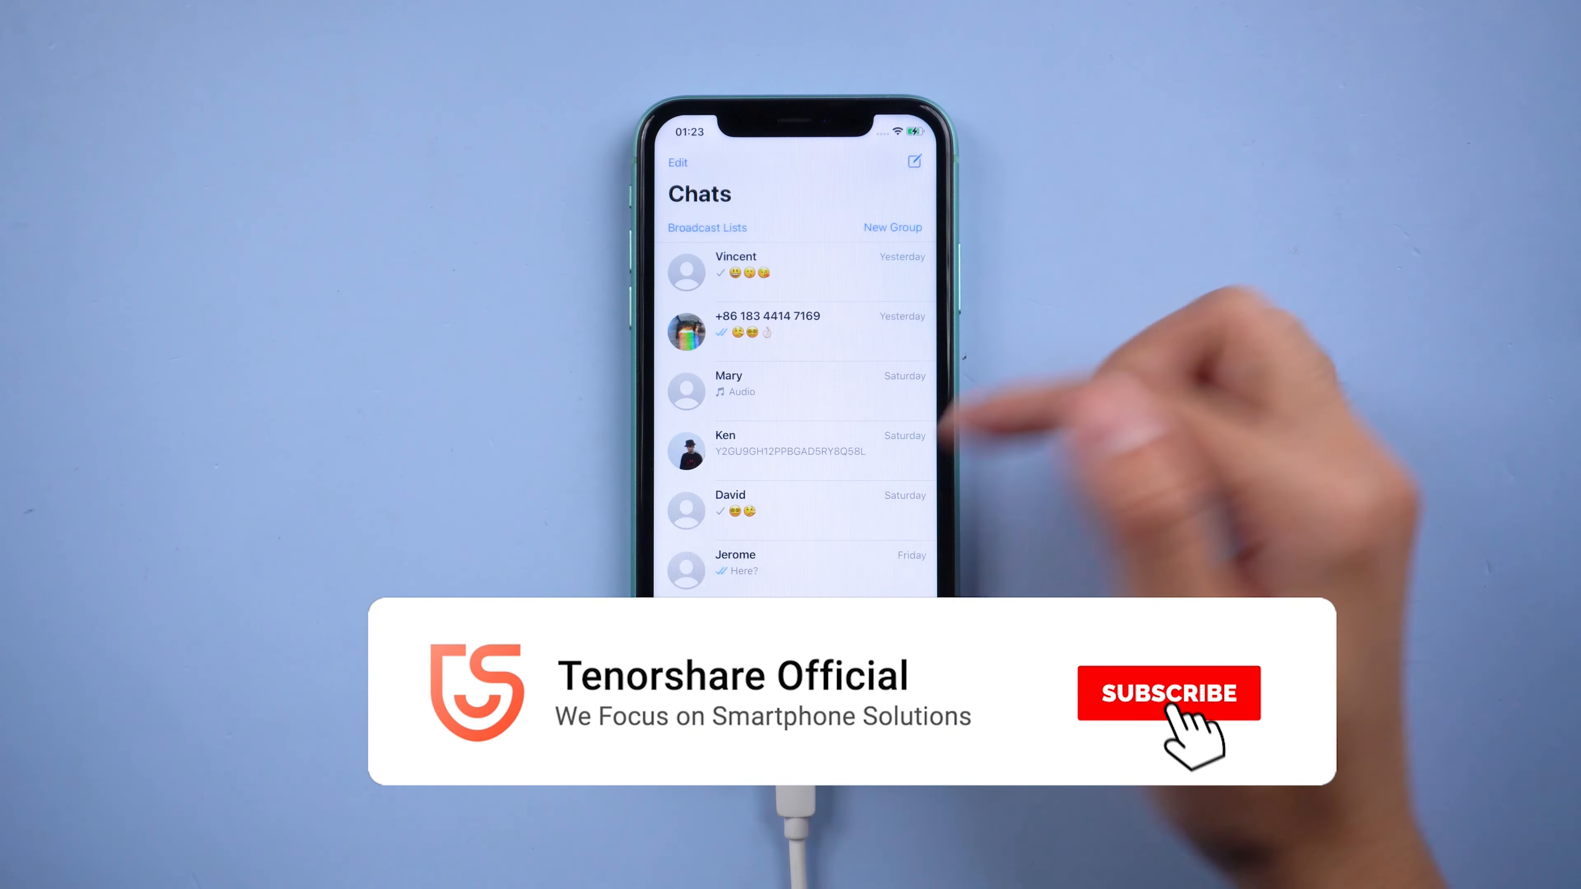
{"action": "left_click", "coordinate": [795, 449]}
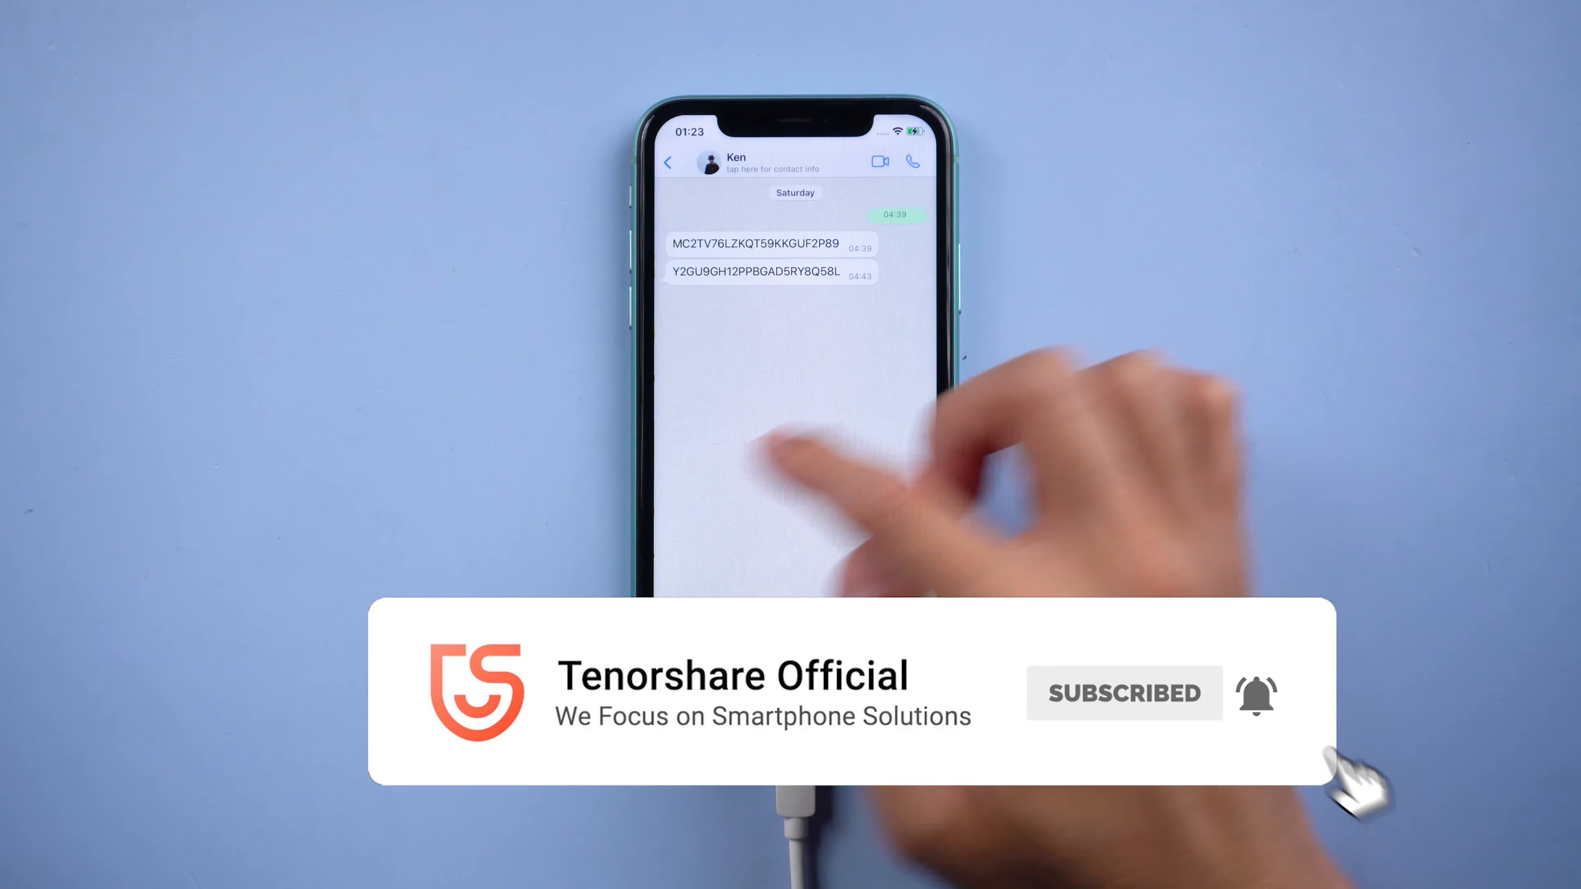